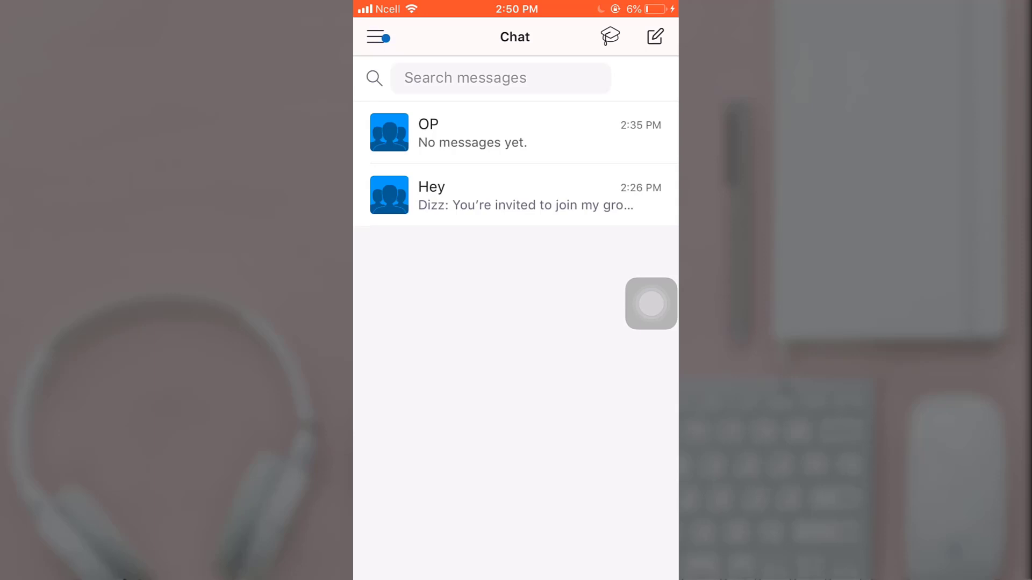
Step: Navigate from the chat list to your own GroupMe profile page
click(378, 37)
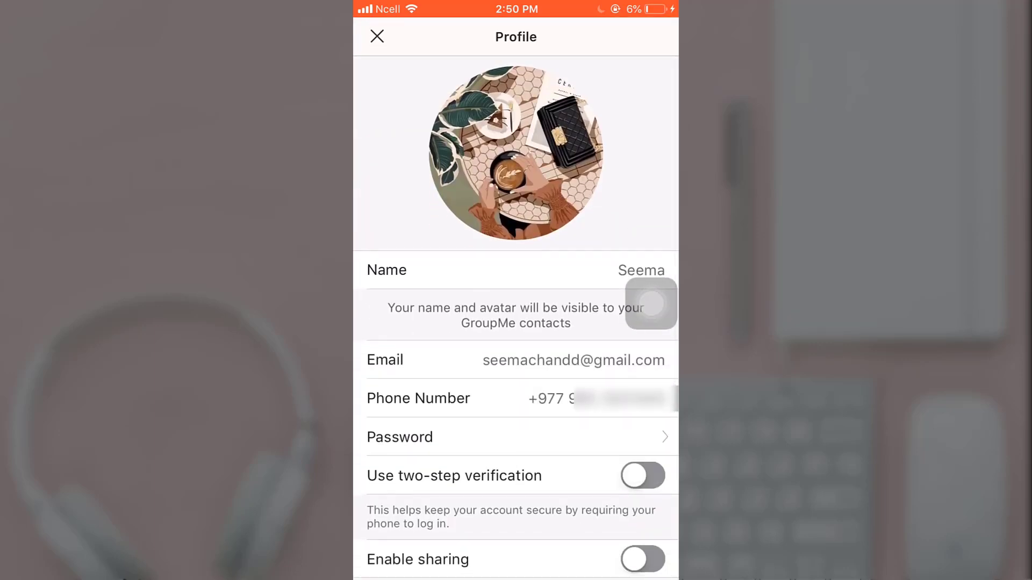
Step: Start changing the avatar by choosing an existing photo from the phone's library
click(515, 155)
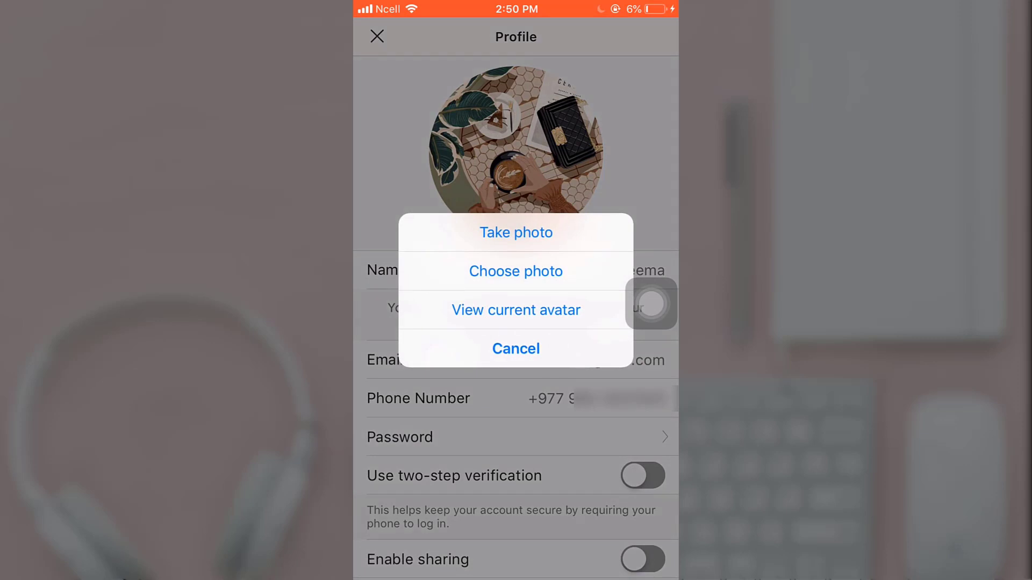
click(516, 271)
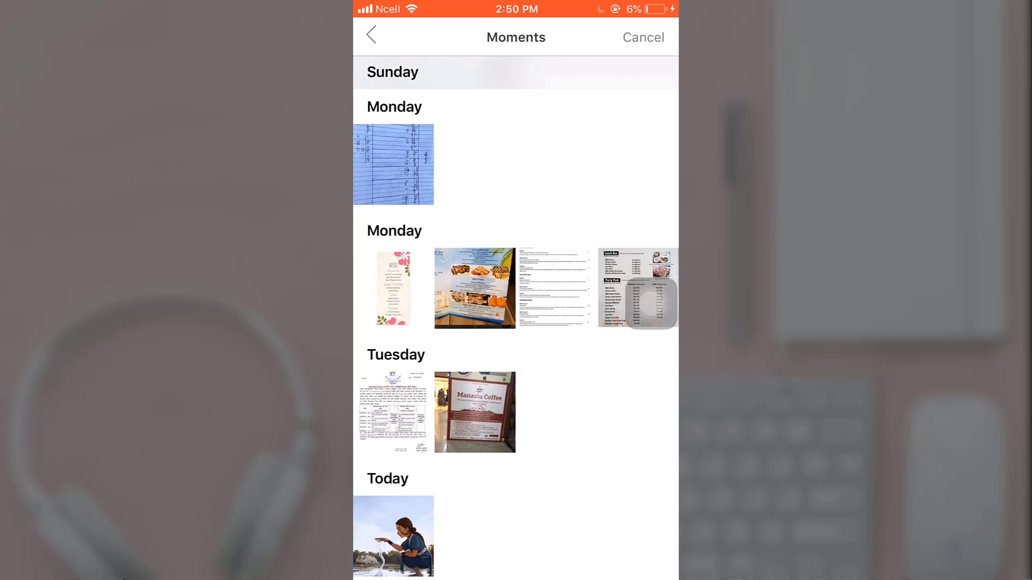
Step: Set today's illustration of the girl at the water as the new avatar, accepting the crop
click(393, 536)
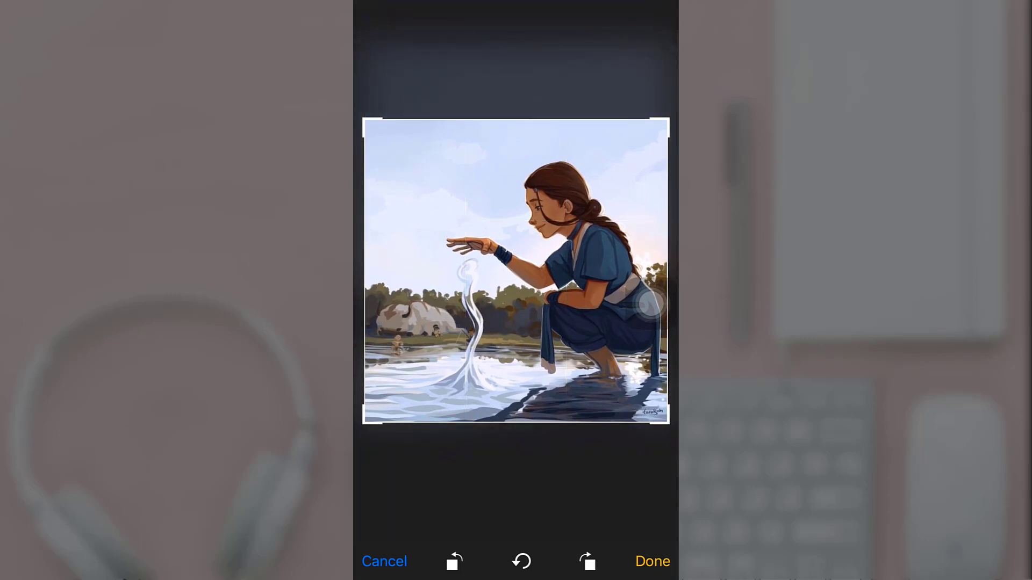
click(652, 561)
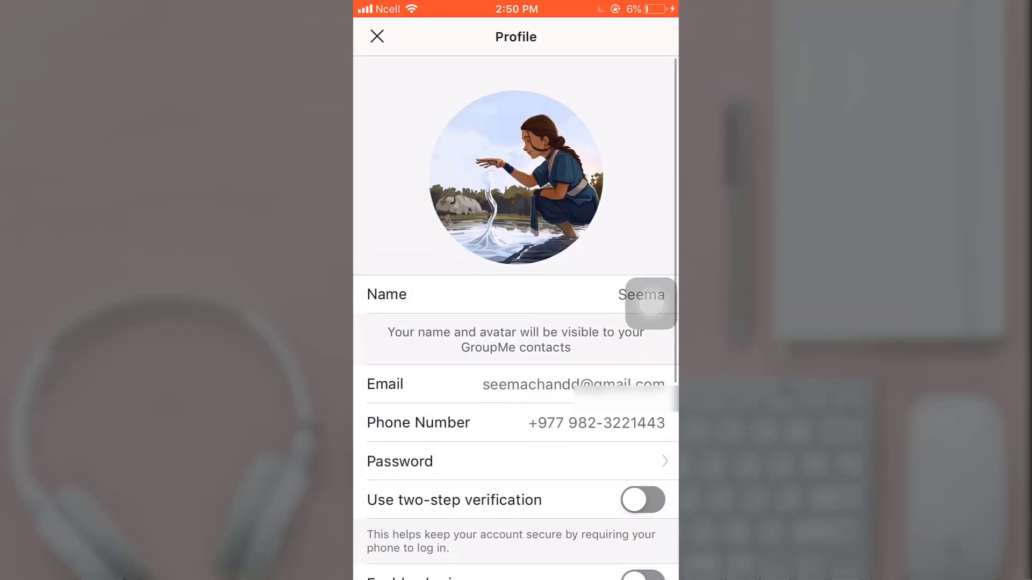